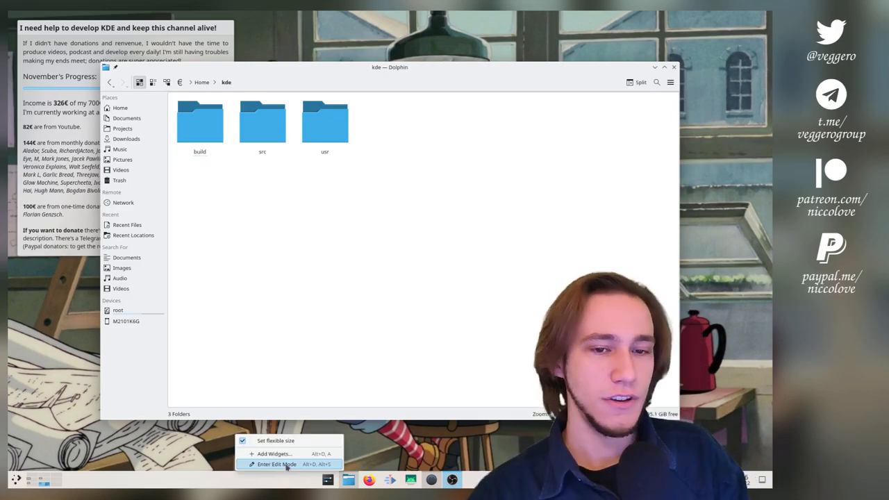
Step: Edit the desktop panel, try several panel heights, set it back to 40 and finish editing
left_click(277, 464)
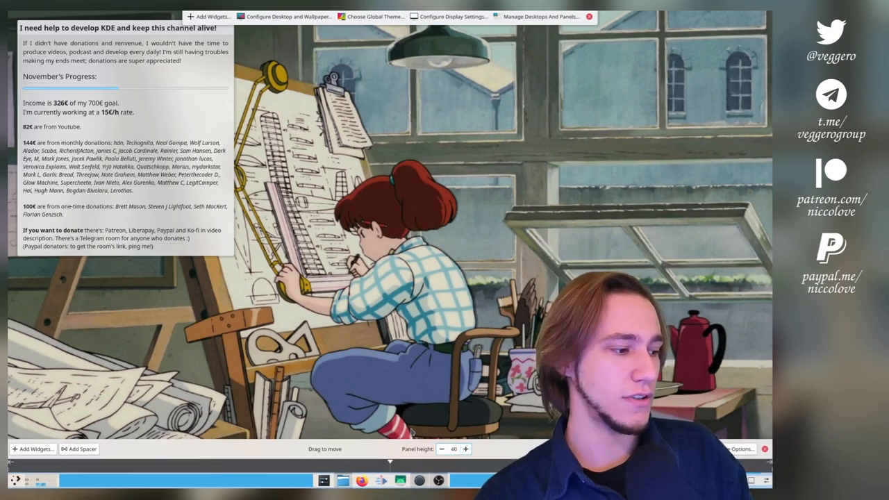
right_click(17, 481)
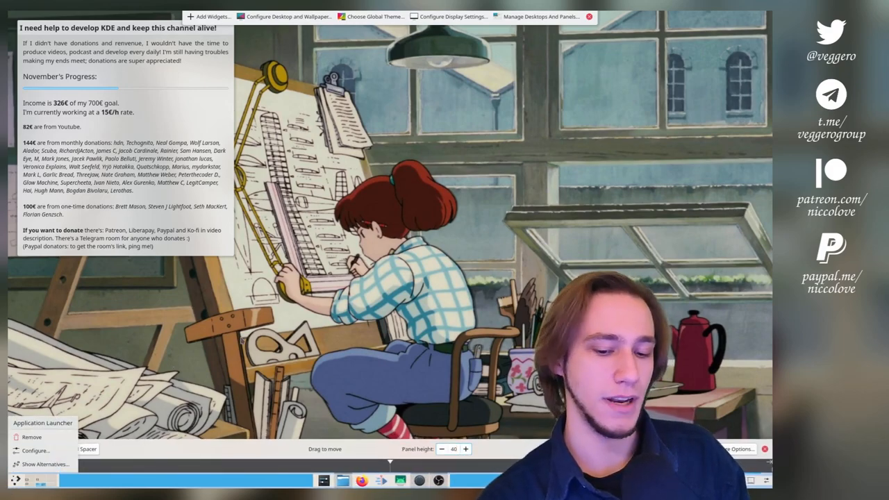
left_click(442, 450)
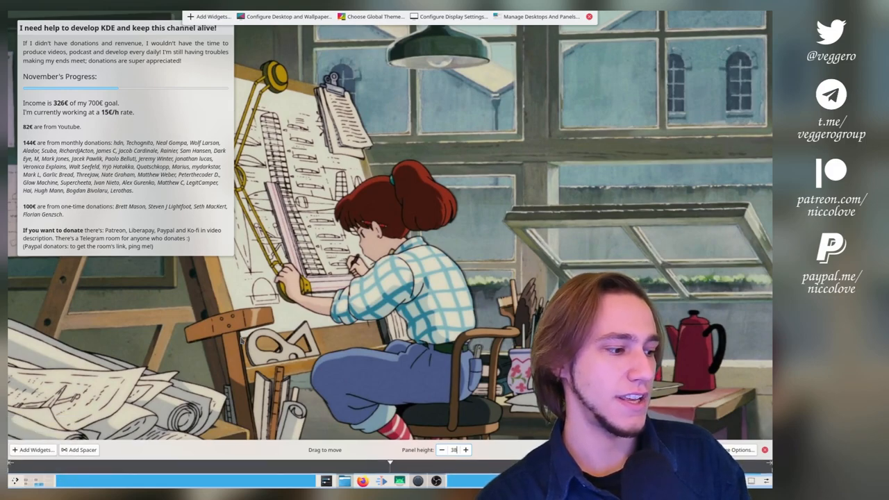
left_click(464, 450)
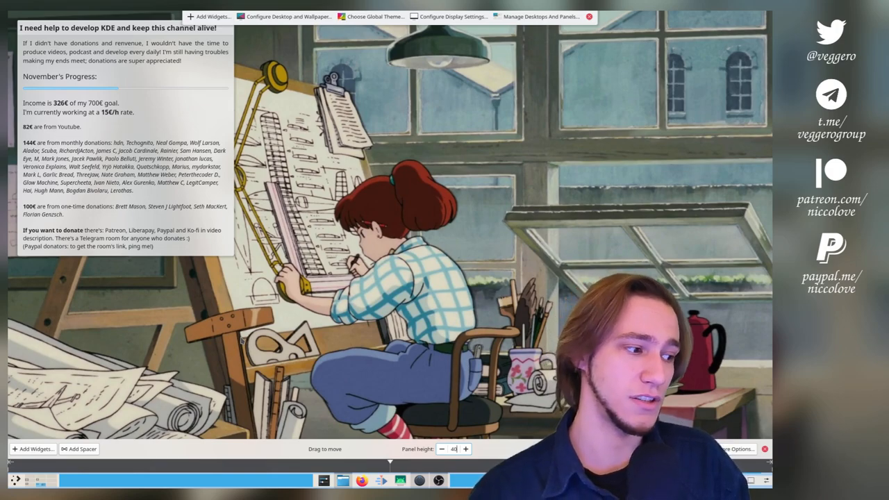
left_click(442, 450)
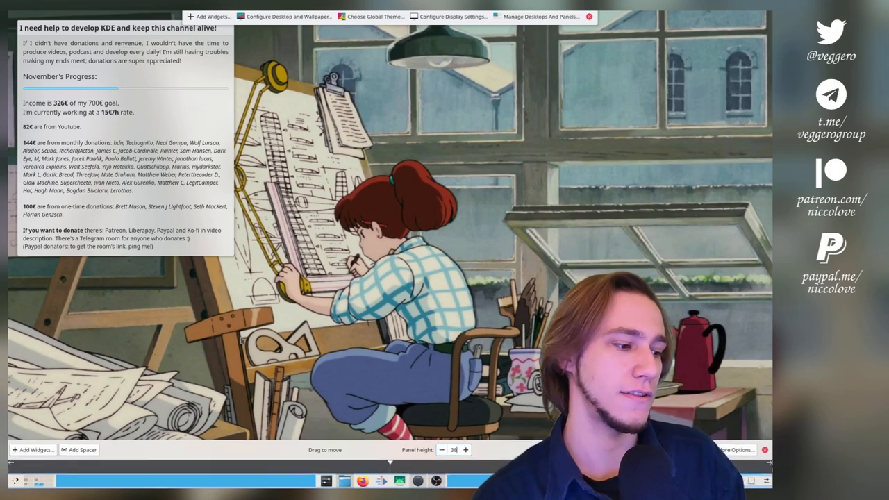
left_click(464, 451)
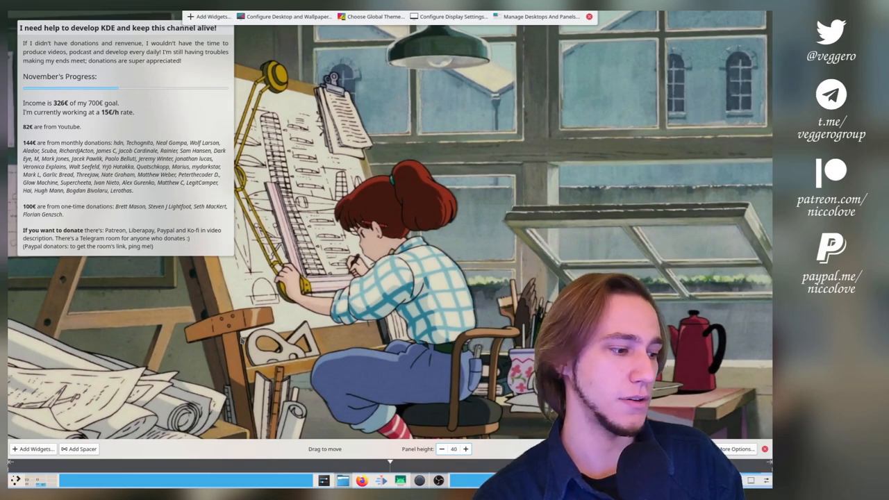
left_click(442, 451)
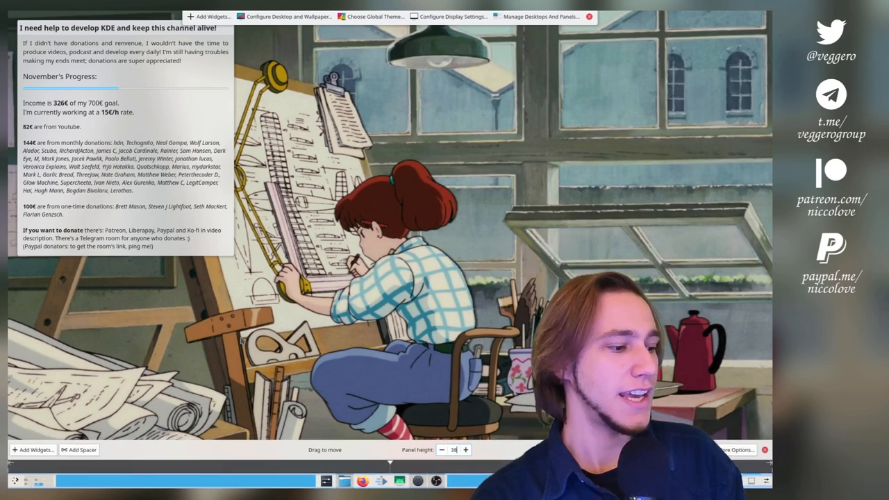
left_click(442, 450)
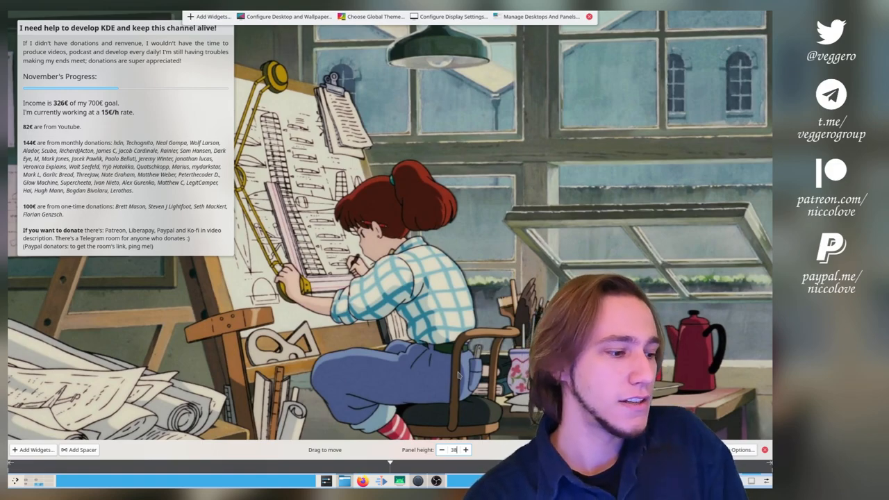
left_click(464, 447)
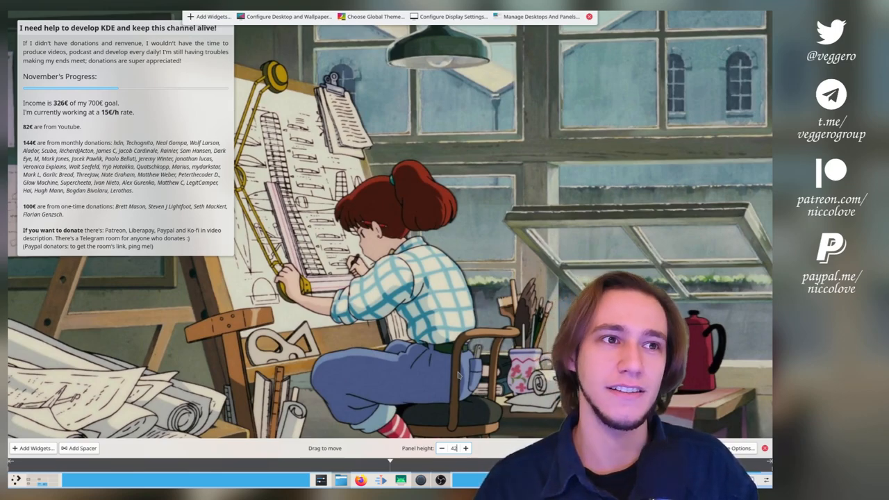
left_click(465, 448)
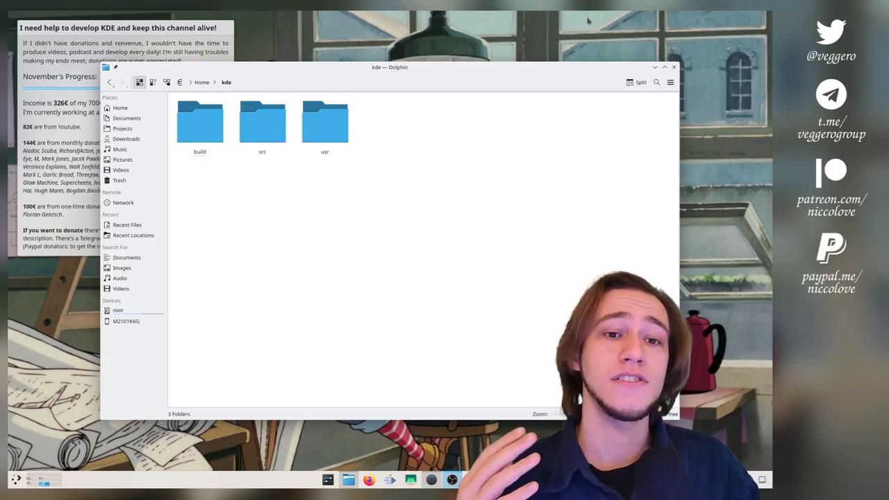
mouse_move(595, 17)
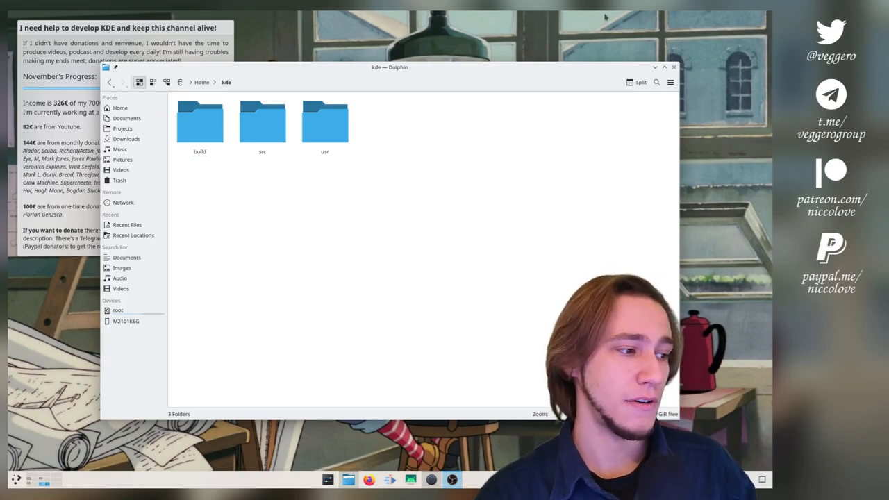
Step: Browse to kde/usr/share/plasma/desktoptheme/default/translucent/widgets and open panel-background.svg in Inkscape
double_click(262, 122)
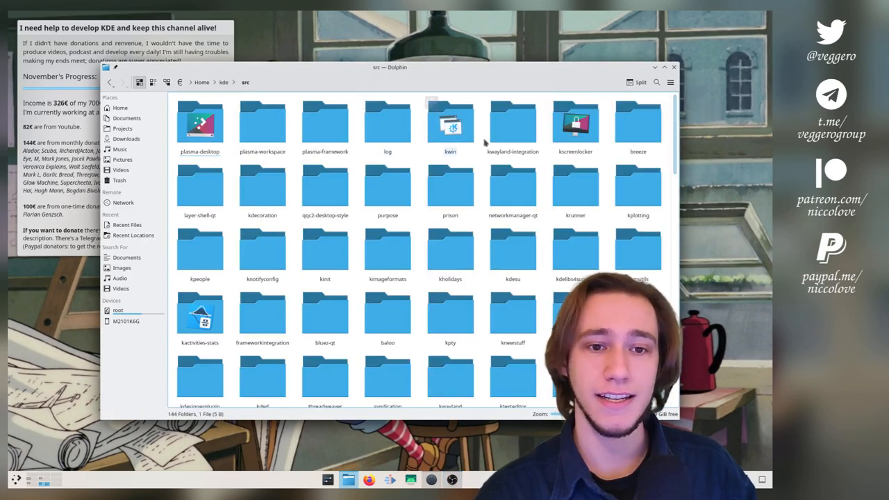
left_click(223, 82)
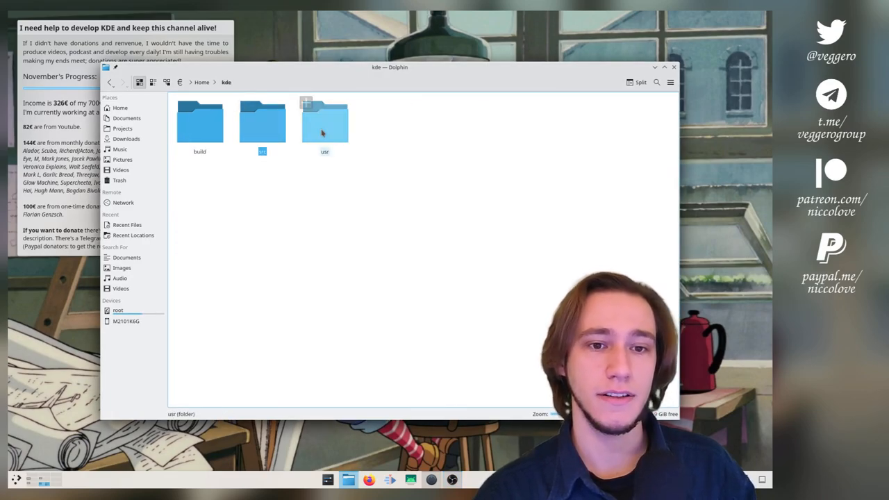
double_click(325, 122)
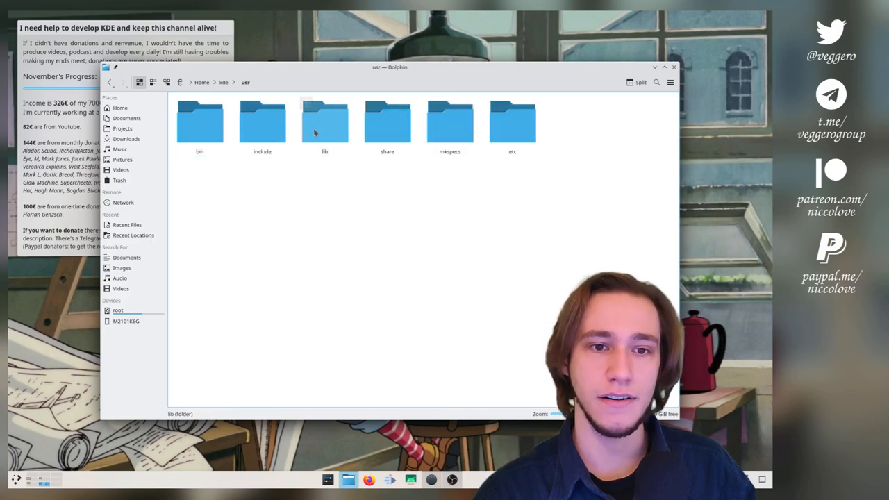
double_click(386, 123)
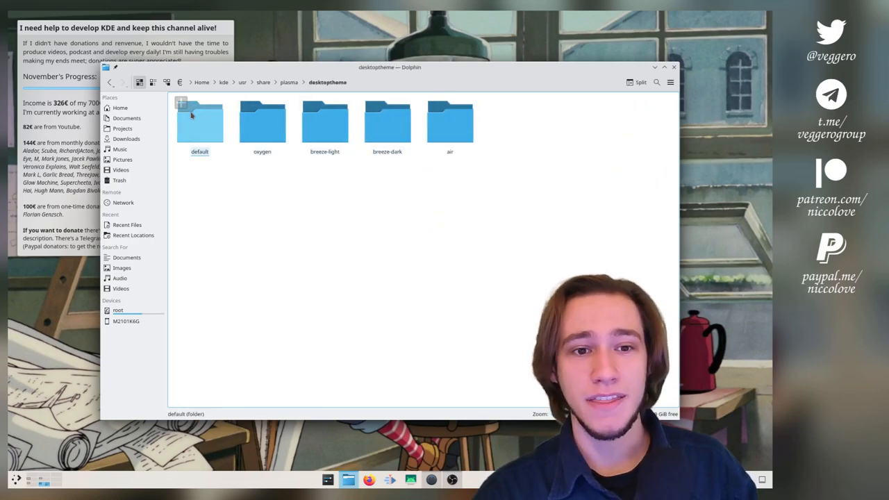
double_click(200, 122)
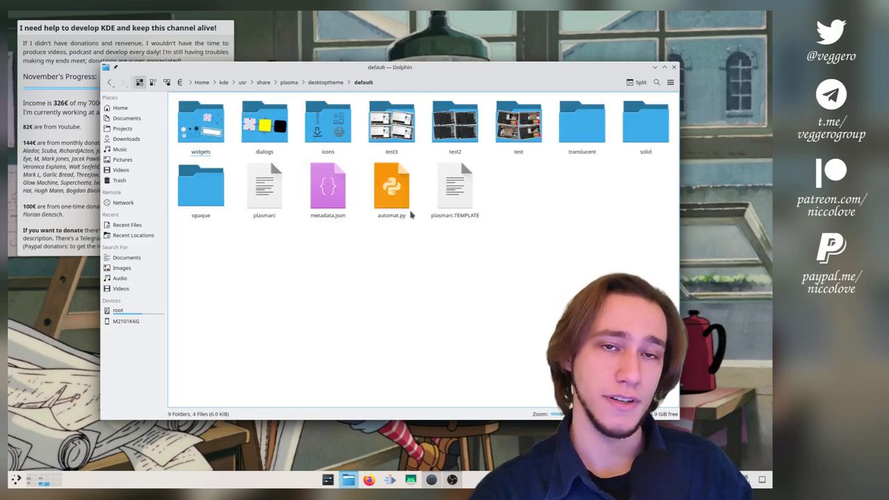
double_click(581, 123)
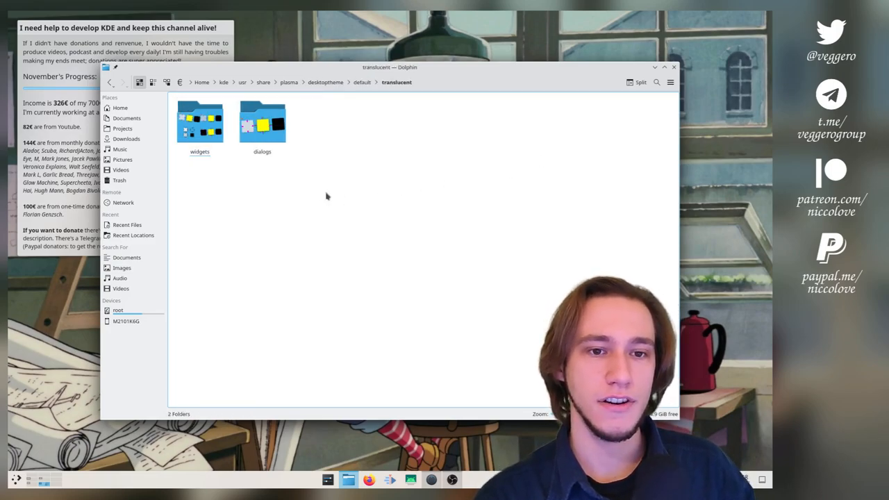
double_click(200, 123)
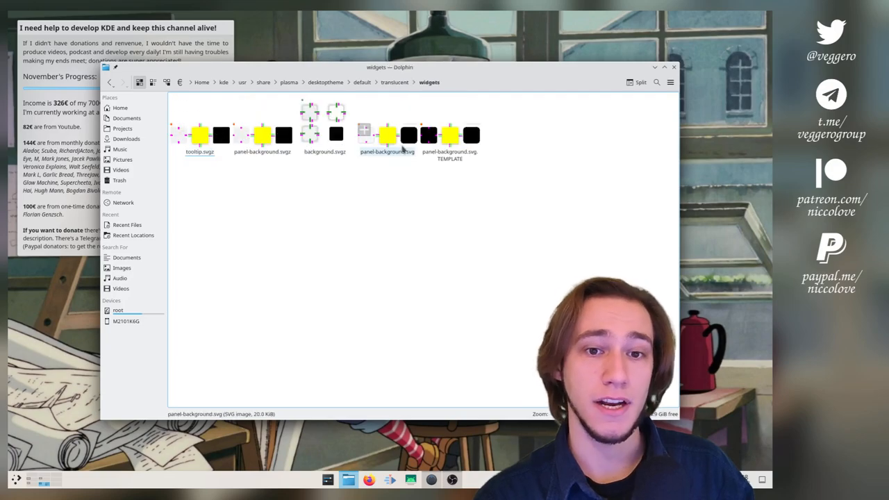
left_click(386, 135)
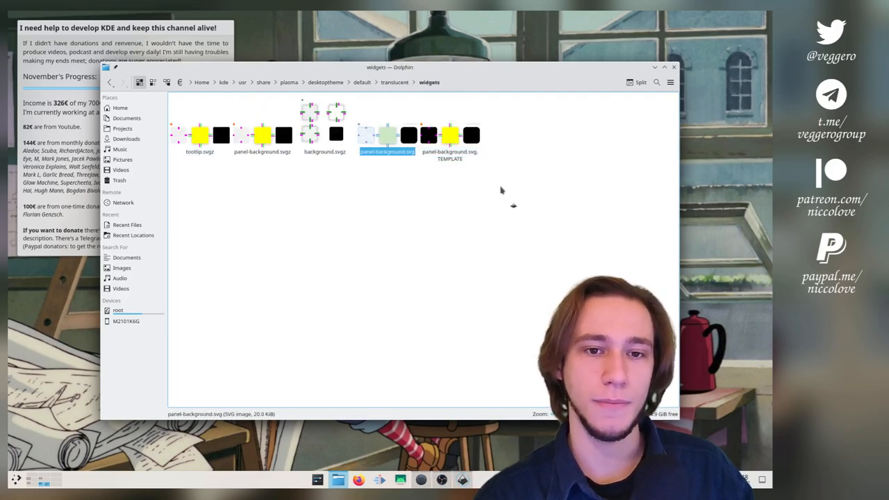
double_click(387, 135)
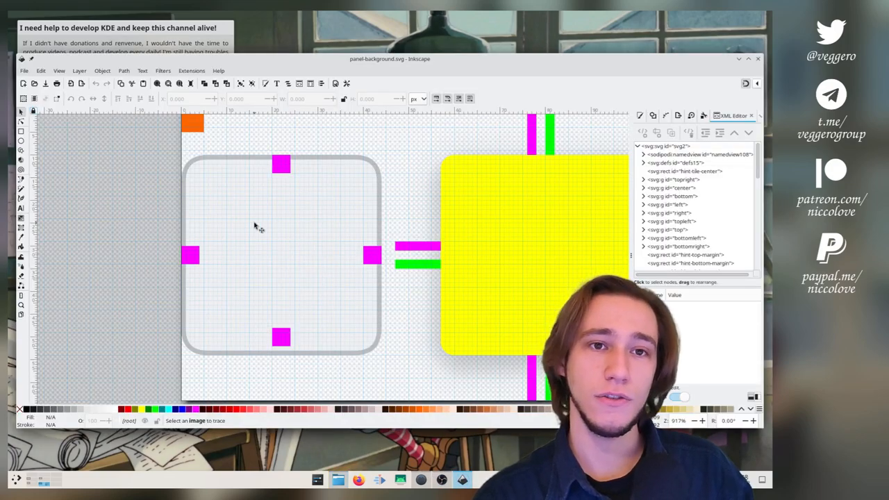
Step: Identify the bottom and right magenta margin hint squares by their ids, then return to Dolphin
left_click(280, 164)
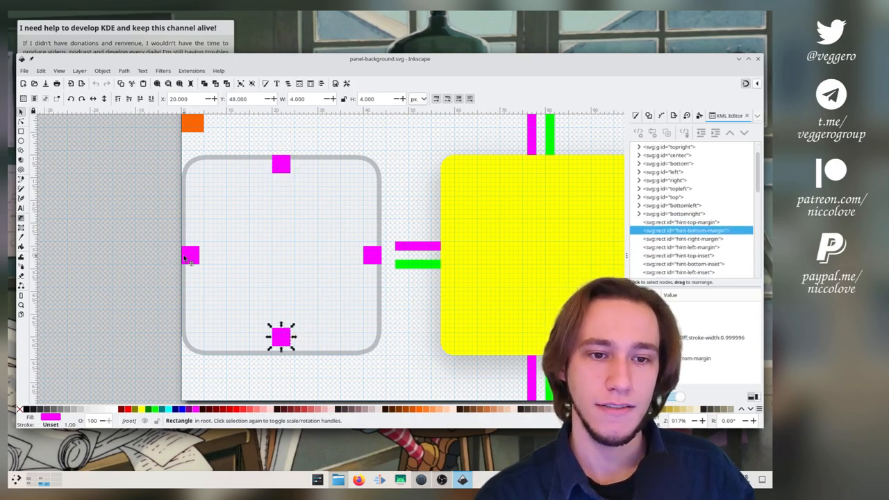
left_click(372, 253)
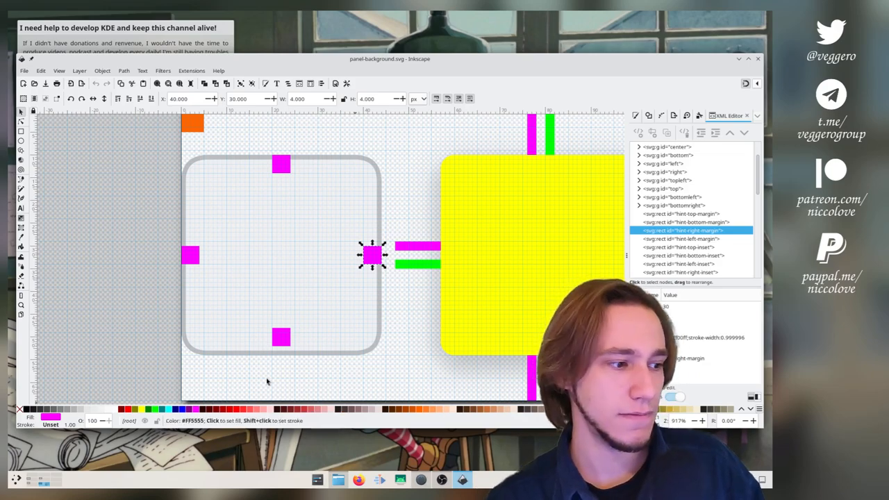
left_click(281, 163)
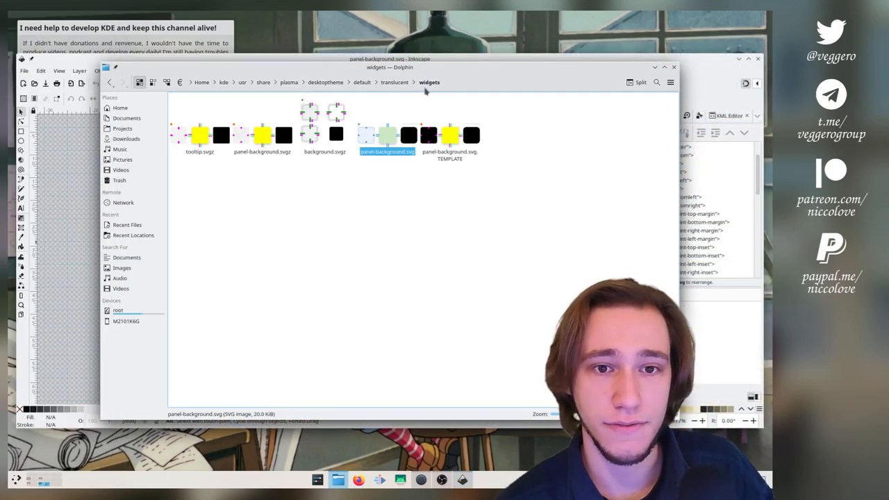
Step: Go up to desktoptheme/default, enter widgets and open tasks.svgz in Inkscape
left_click(363, 81)
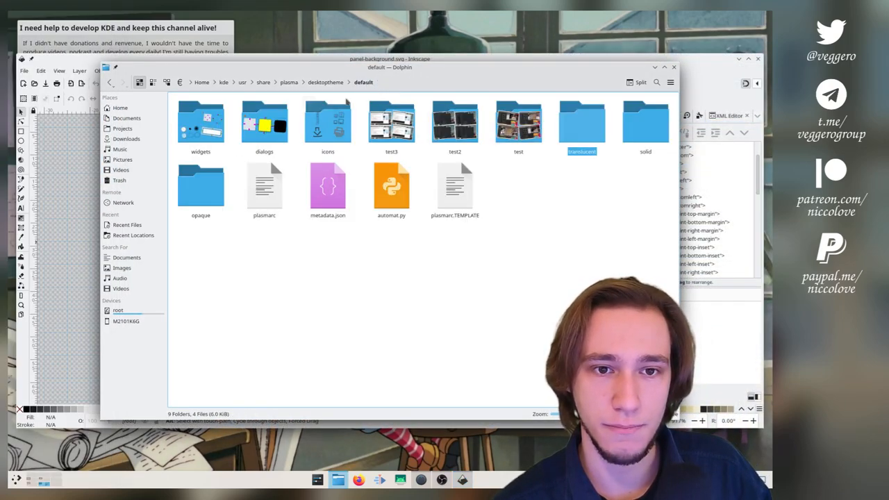
double_click(200, 122)
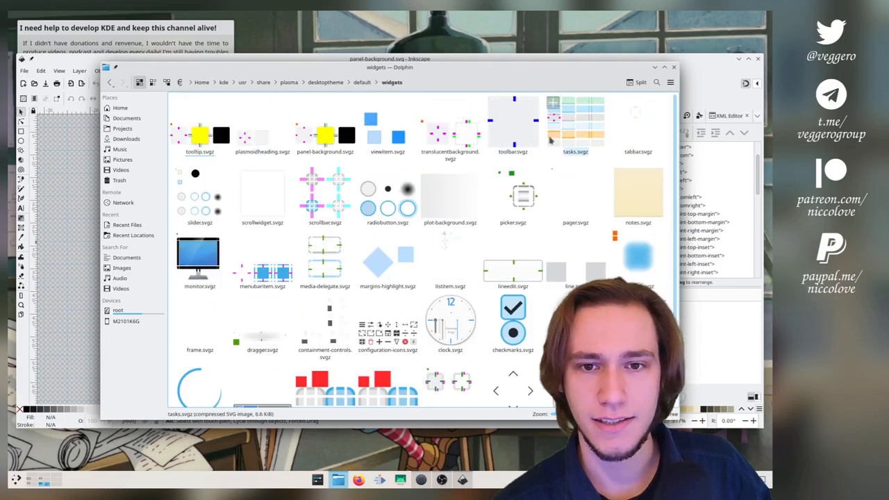
double_click(575, 125)
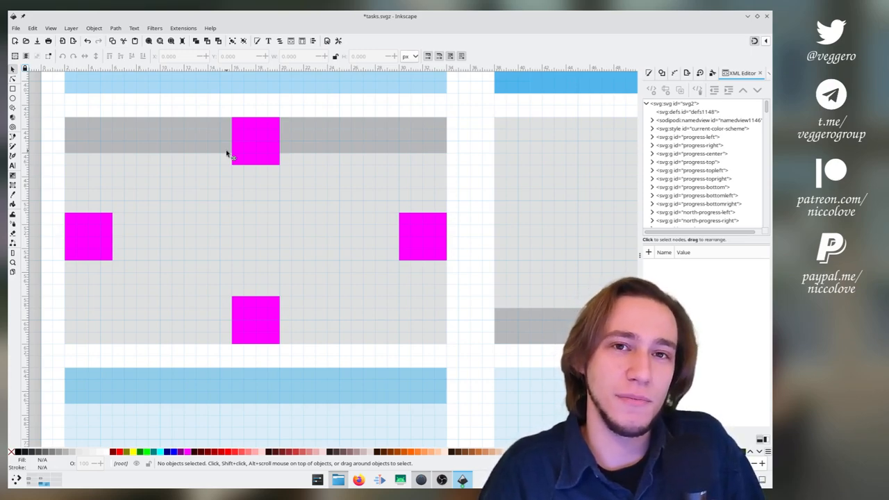
Step: Drag the hint-left-margin rectangle into the left side of the grey normal task frame
left_click(255, 140)
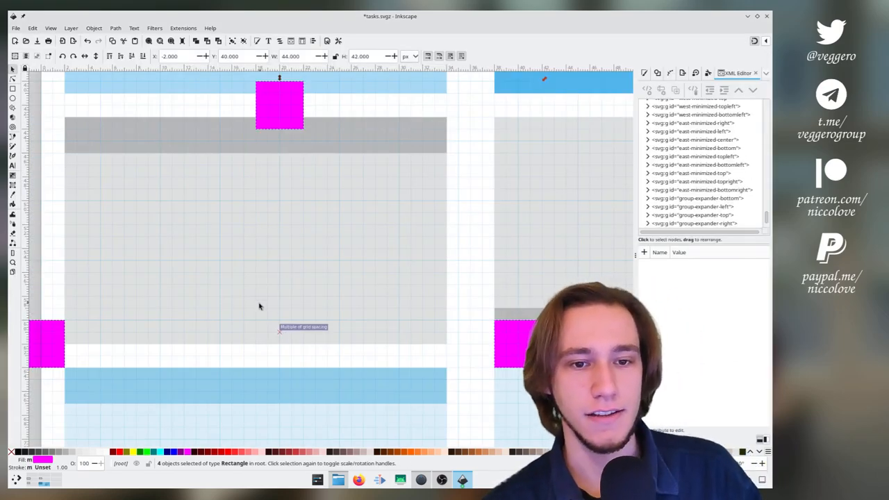
left_click_drag(280, 105, 267, 139)
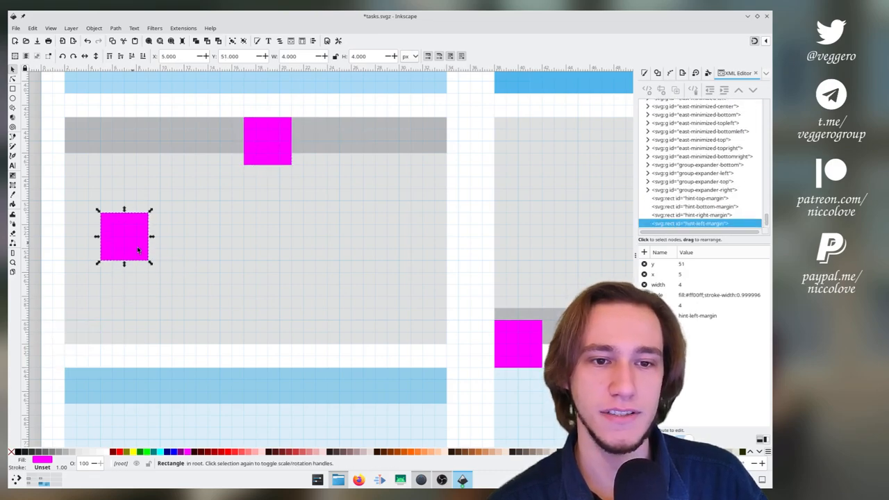
mouse_move(285, 311)
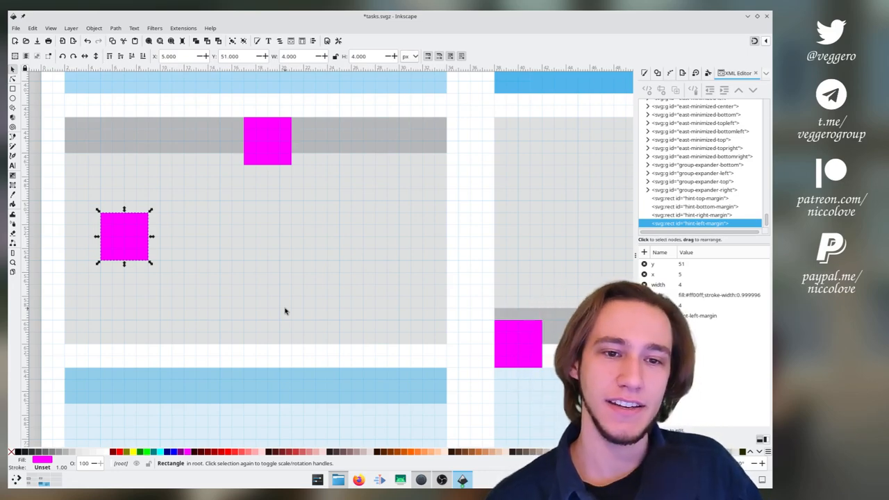
Step: Scroll through the progress, attention and minimized frames and select the hint-bottom-margin square
scroll("down", 3)
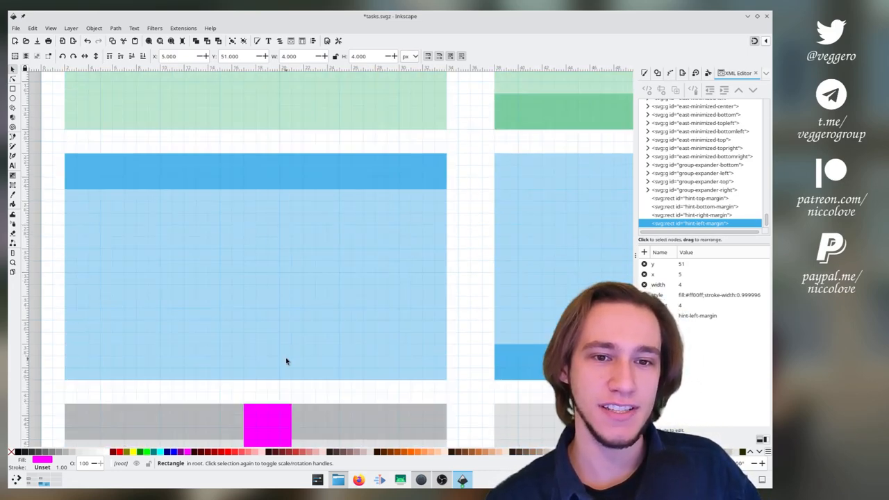
scroll("down", 3)
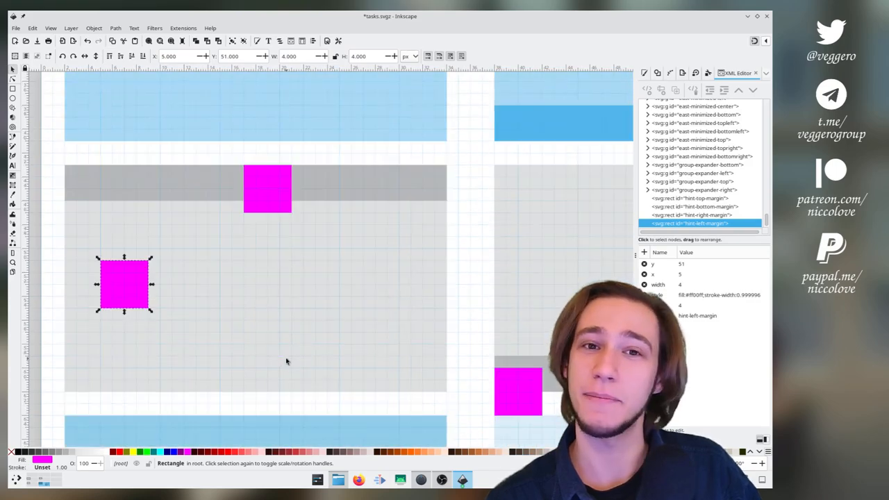
scroll("down", 3)
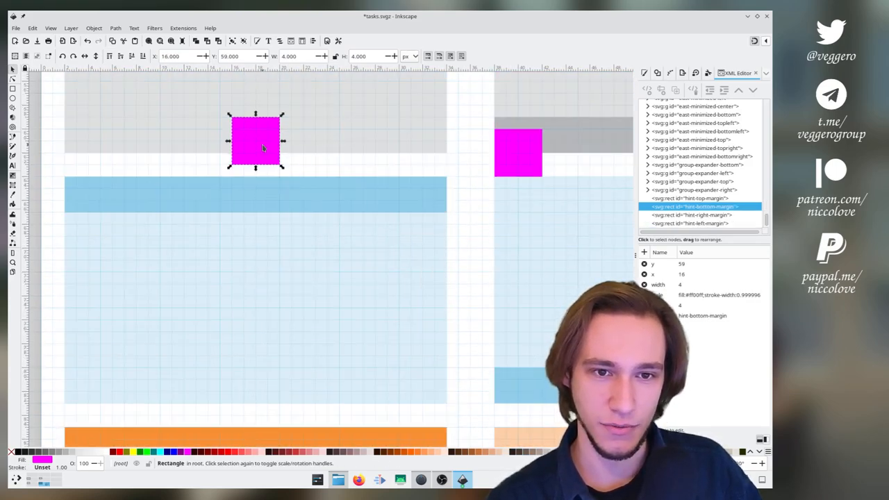
left_click(694, 213)
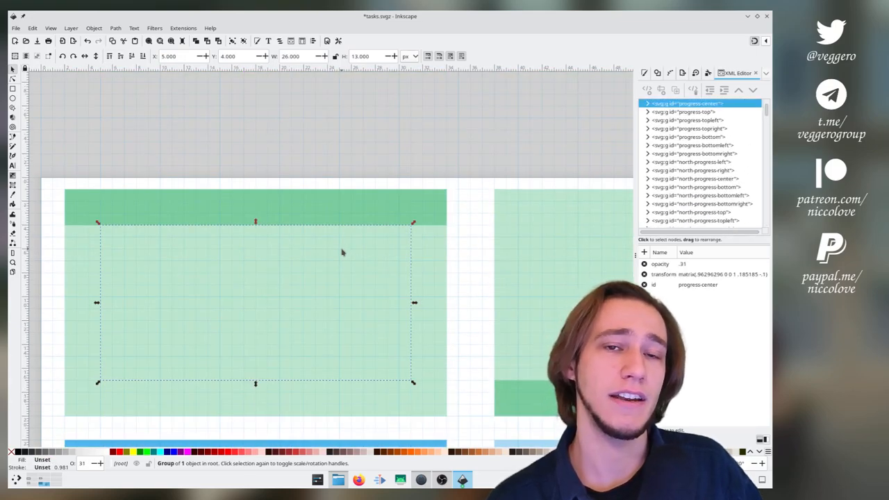
scroll("down", 3)
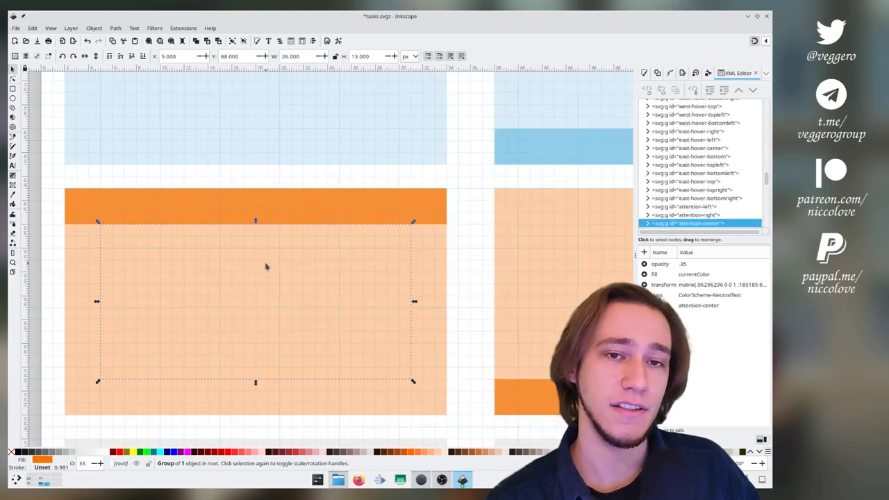
mouse_move(283, 317)
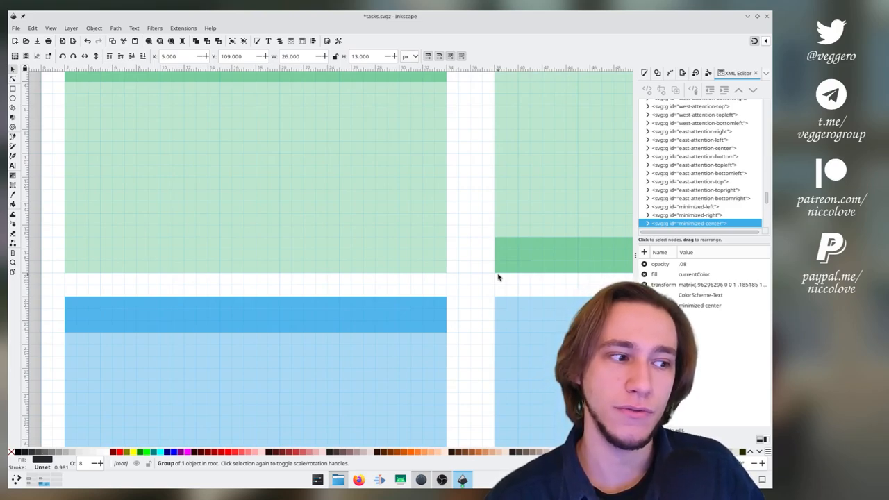
mouse_move(364, 236)
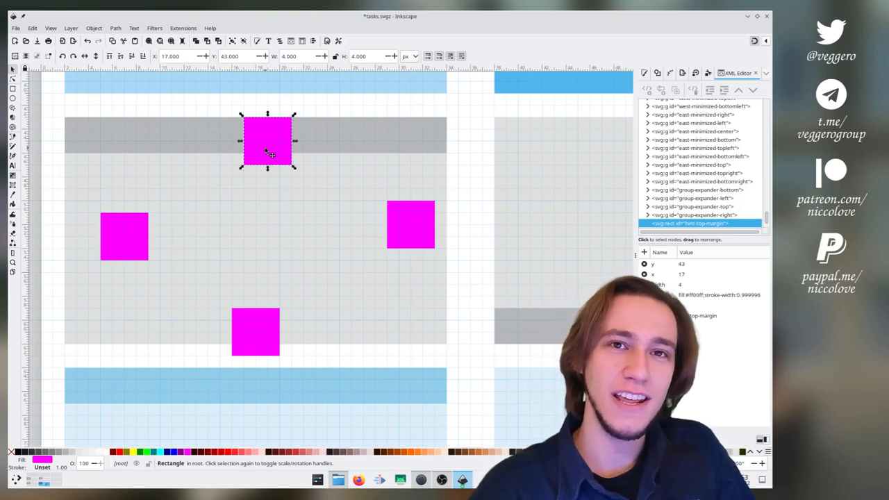
Step: Nudge the left hint to the frame edge, adjust the bottom hint, and select both for removal
left_click(123, 237)
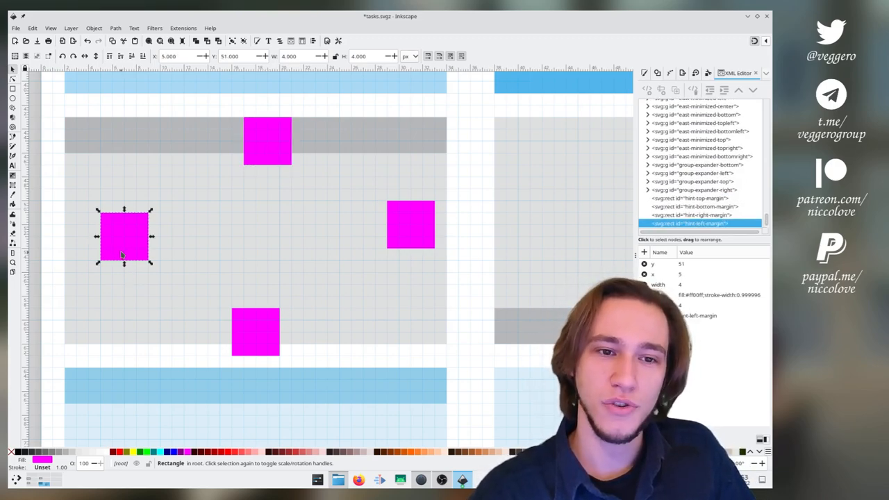
left_click_drag(124, 236, 89, 225)
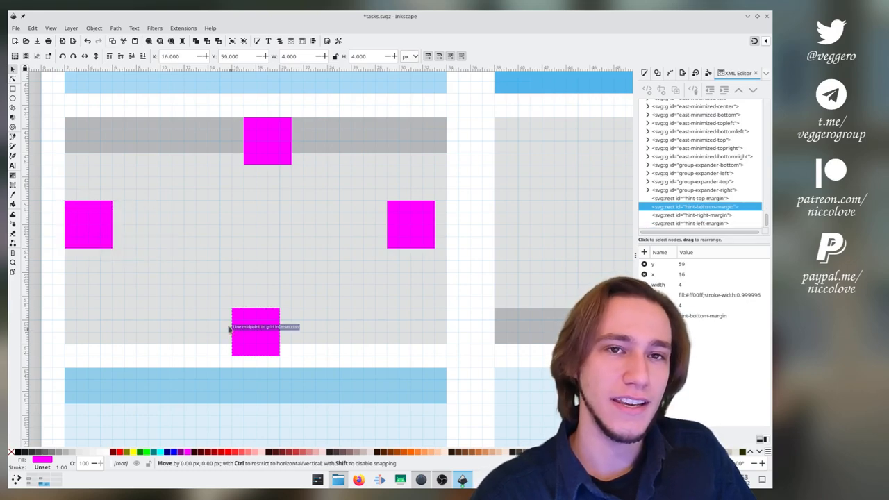
left_click_drag(255, 331, 243, 323)
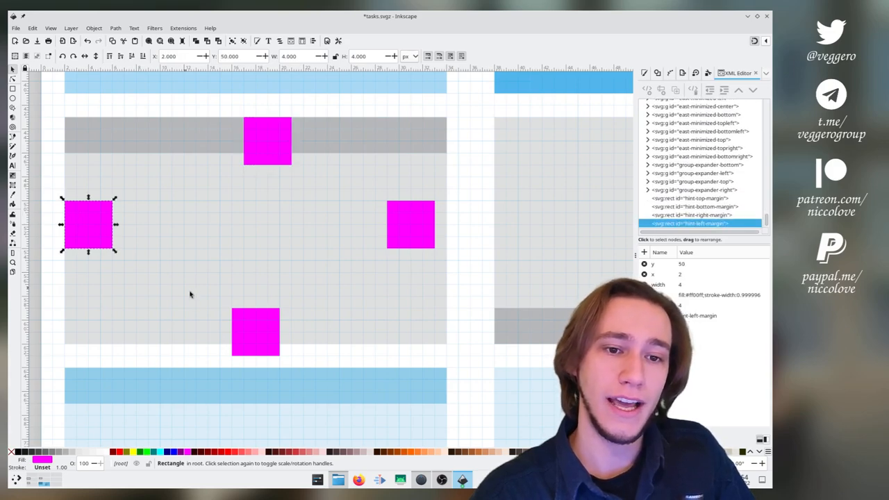
left_click(256, 332)
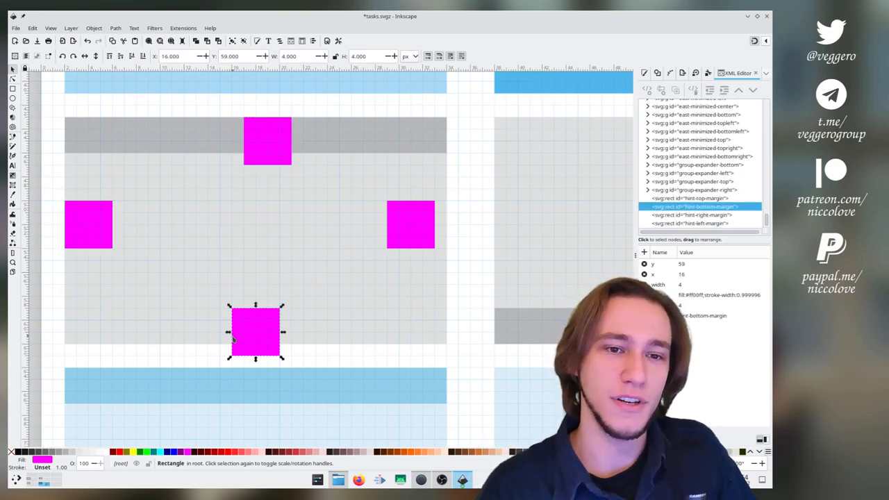
left_click(104, 253)
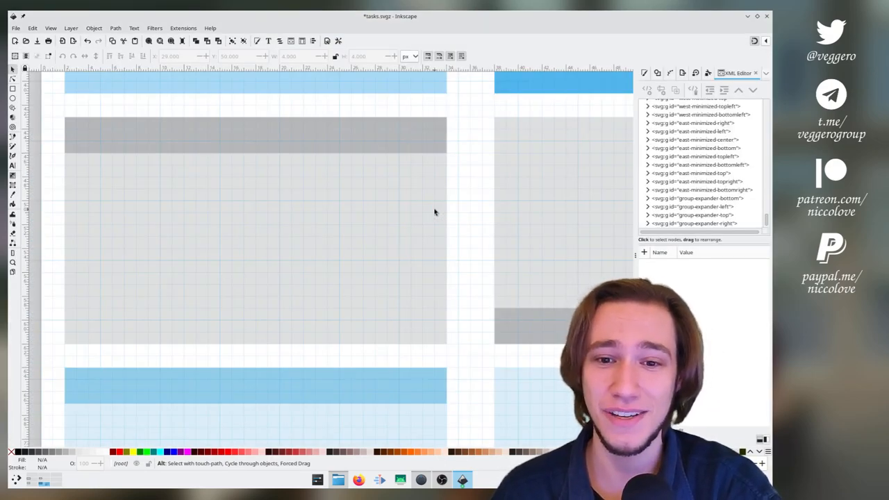
Step: Clear the selection on the canvas before pulling the normal frame's top pieces apart
left_click(255, 136)
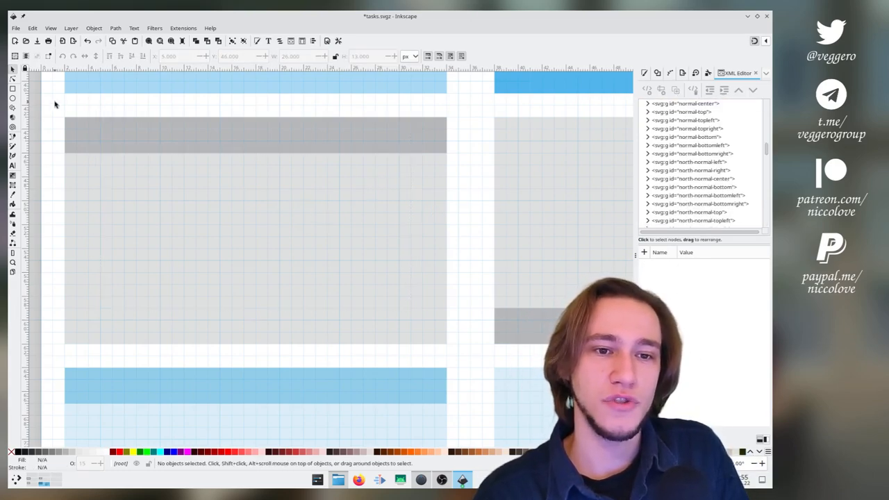
mouse_move(242, 226)
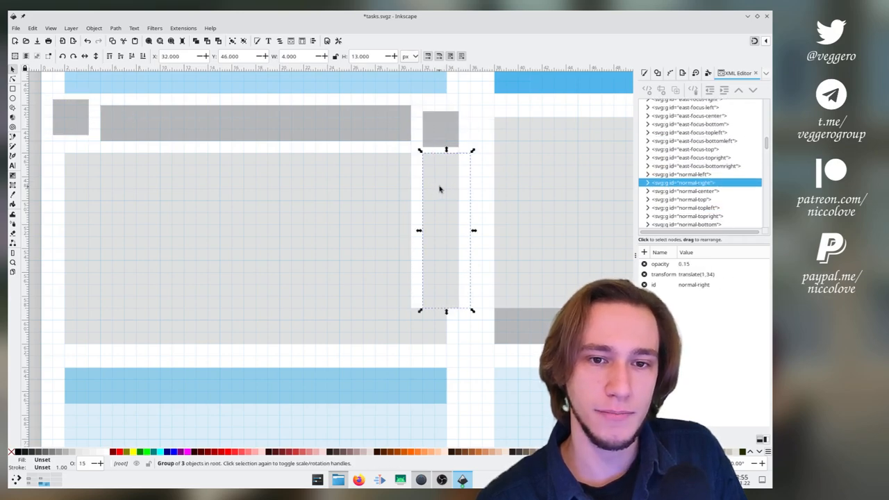
Step: Select the normal-bottom, bottomleft, left and top pieces in turn to compare their border sizes
left_click(687, 182)
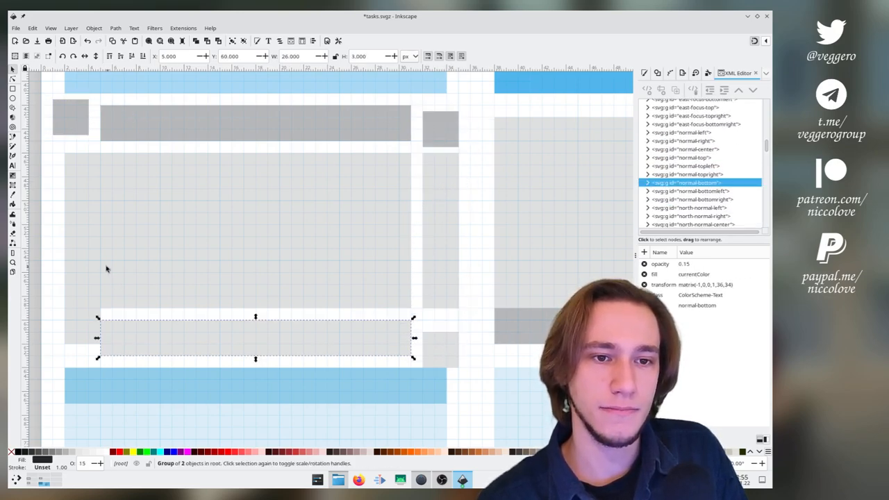
left_click(689, 222)
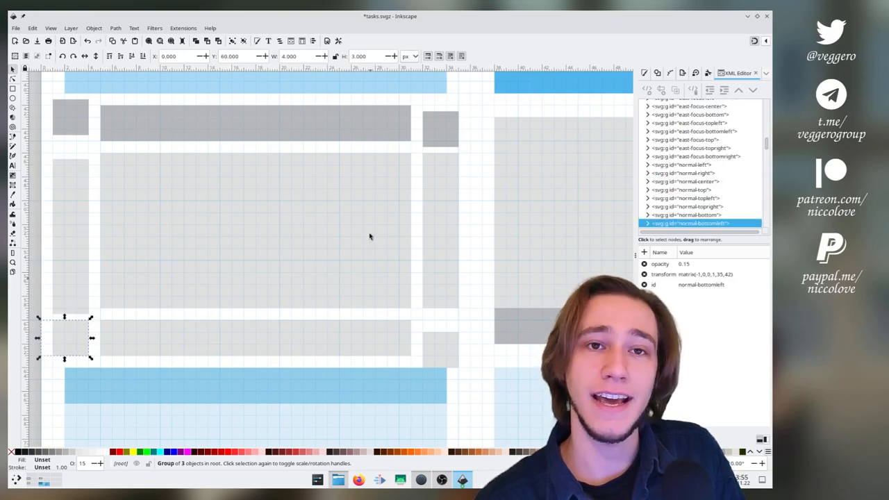
mouse_move(97, 161)
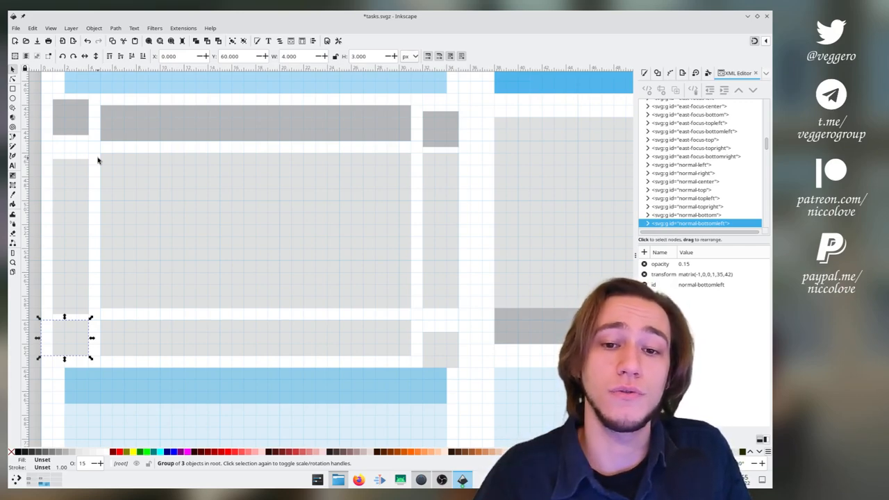
left_click(683, 182)
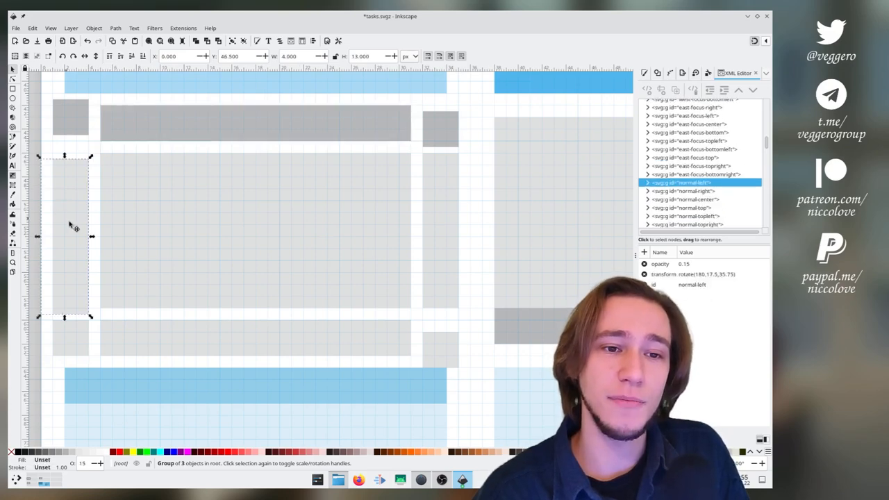
left_click(684, 222)
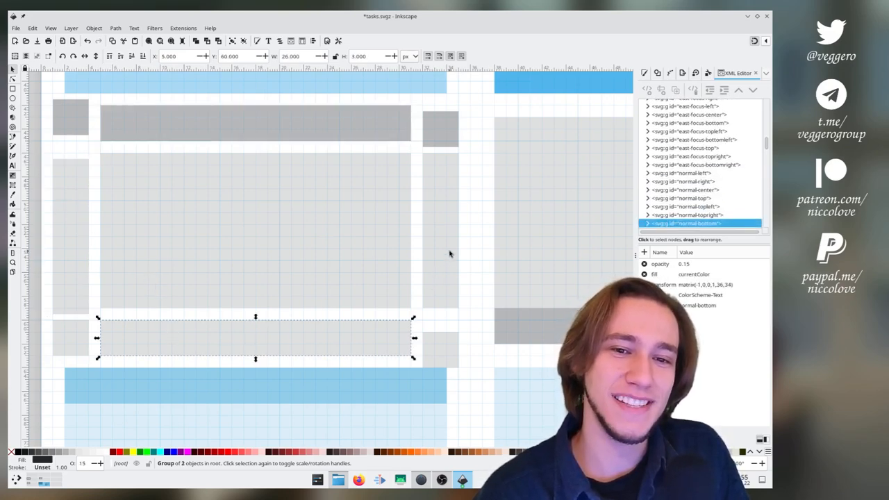
left_click(684, 182)
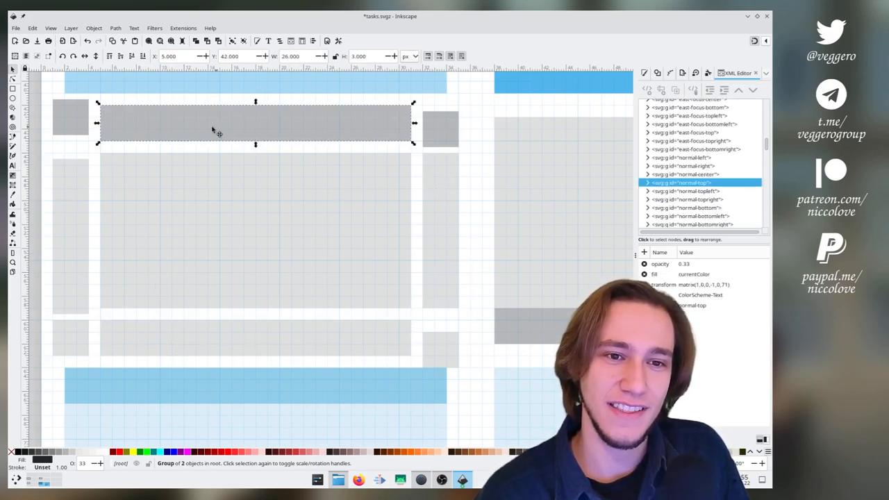
mouse_move(142, 318)
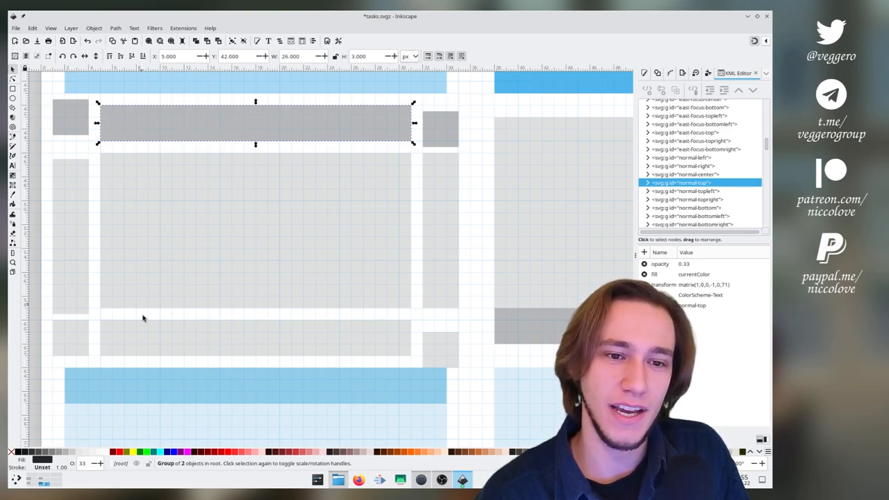
left_click(689, 182)
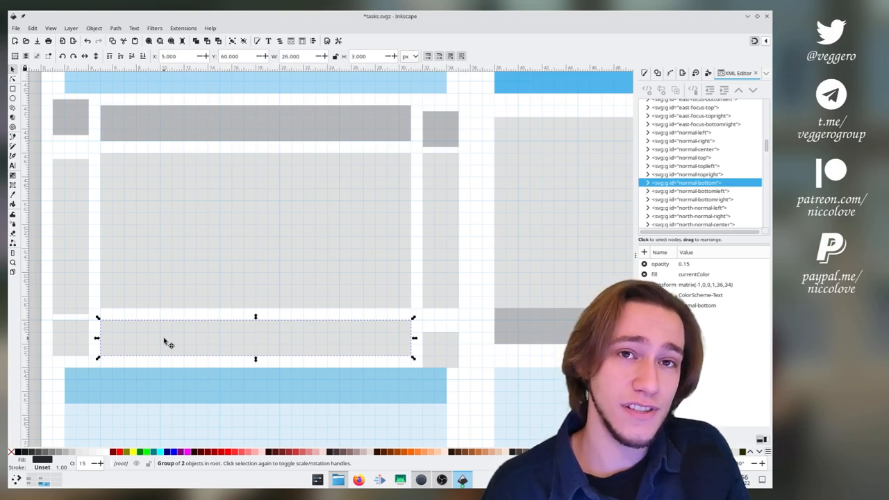
mouse_move(166, 150)
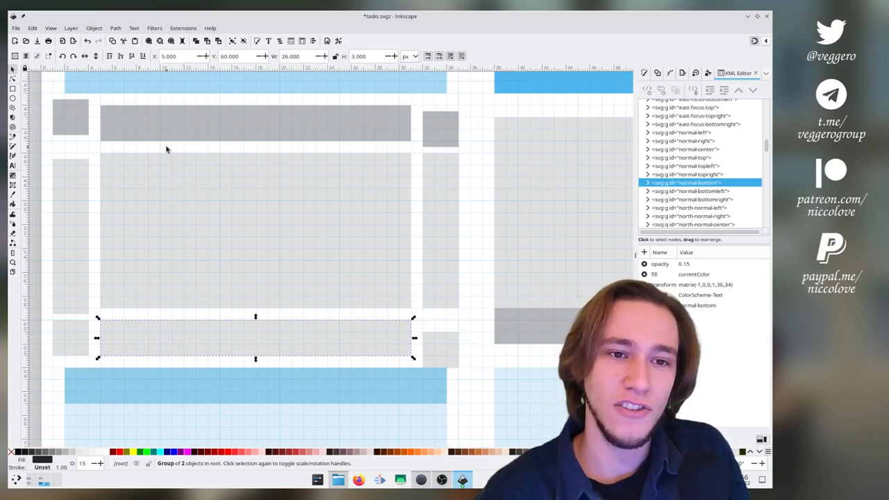
left_click(688, 183)
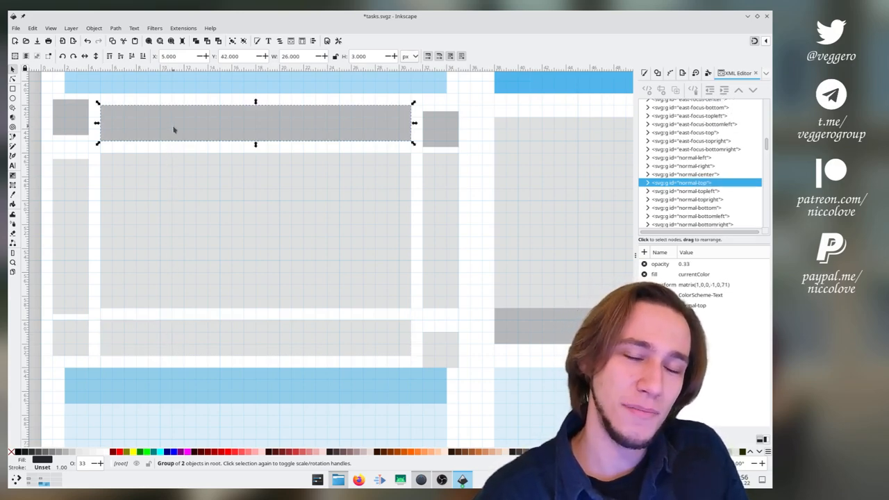